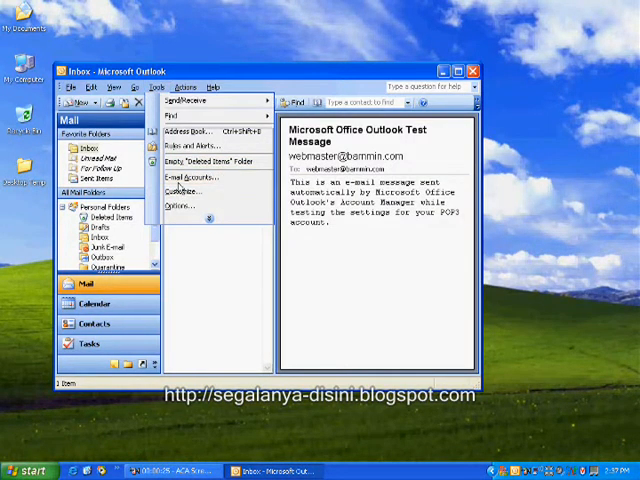
Step: Open the E-mail Accounts wizard and choose to view or change existing e-mail accounts
click(184, 177)
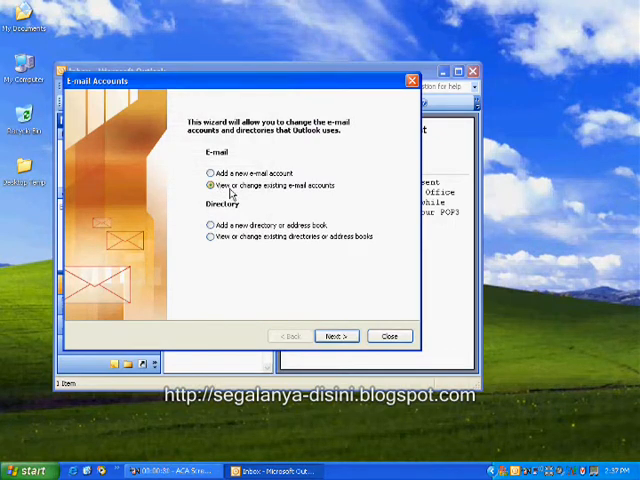
mouse_move(320, 327)
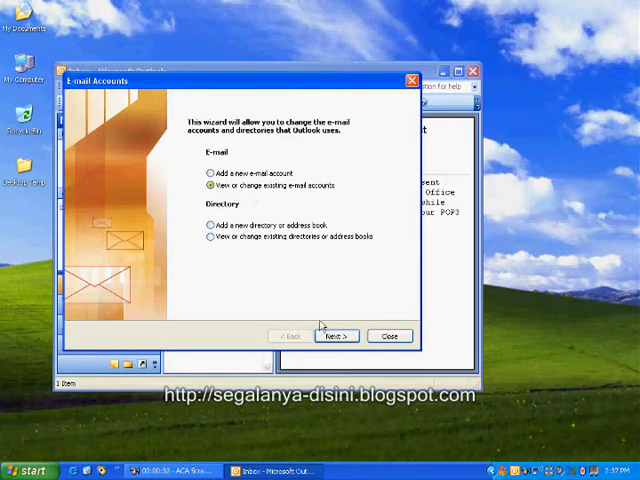
click(337, 335)
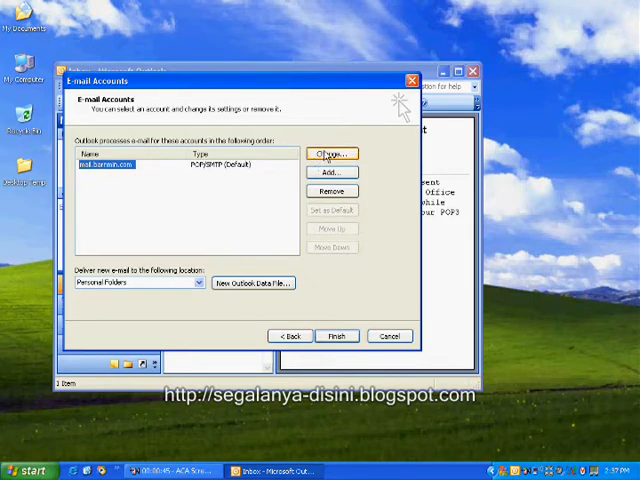
Step: Select the POP3/SMTP account and open its Internet E-mail Settings for editing
click(332, 153)
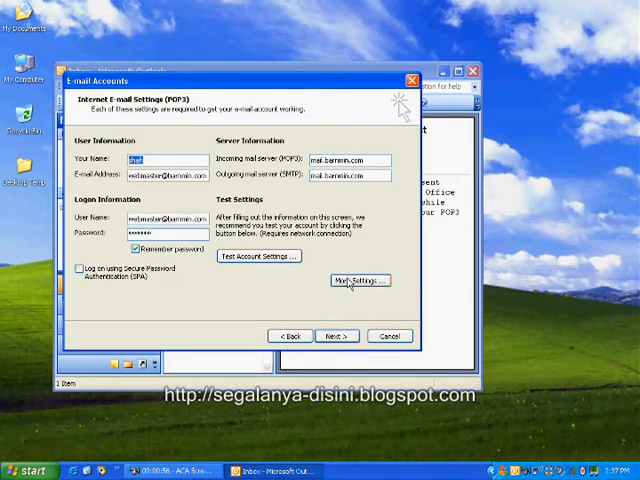
Step: Open More Settings to reach the account's server port numbers
click(359, 280)
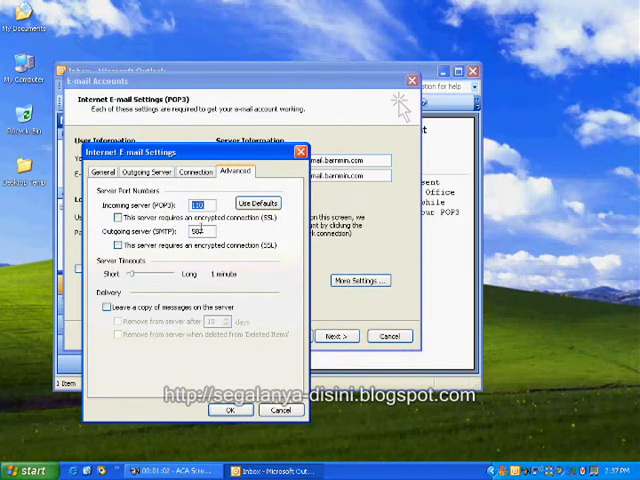
Step: Replace outgoing SMTP port 25 with 587 and confirm with OK
click(210, 231)
text(25)
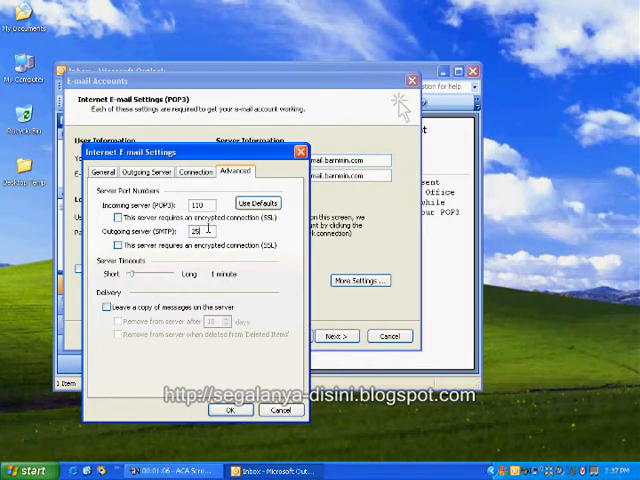
click(195, 231)
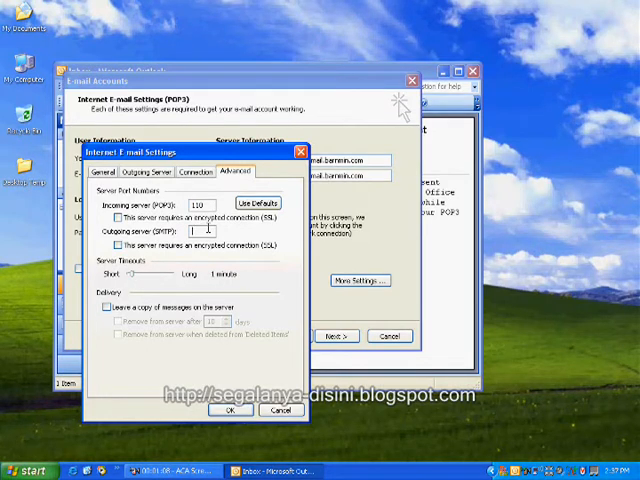
text(987)
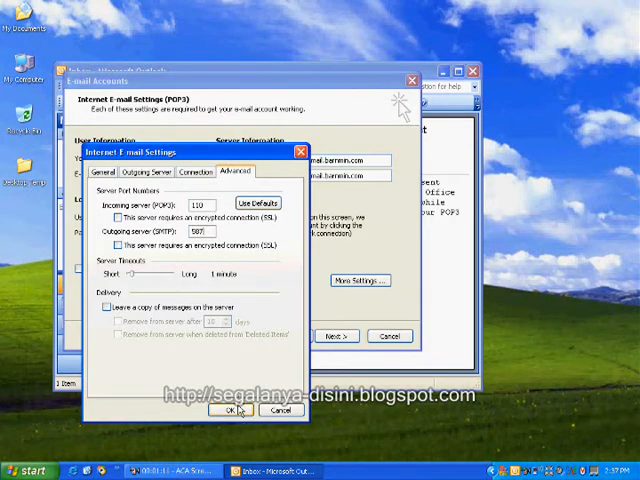
click(229, 410)
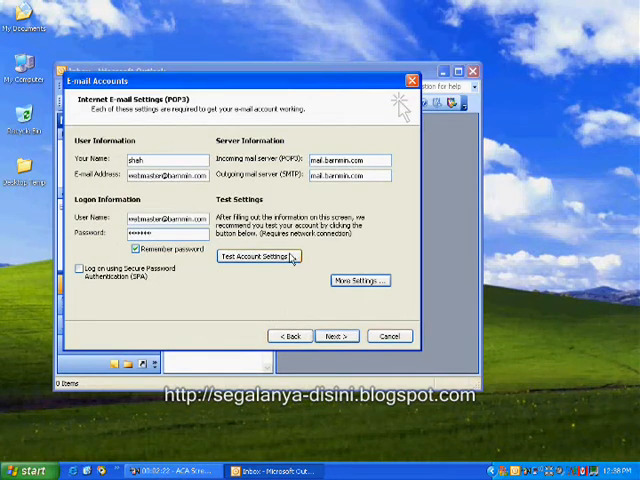
Step: Run Test Account Settings, close the passing results, and finish the wizard
click(253, 256)
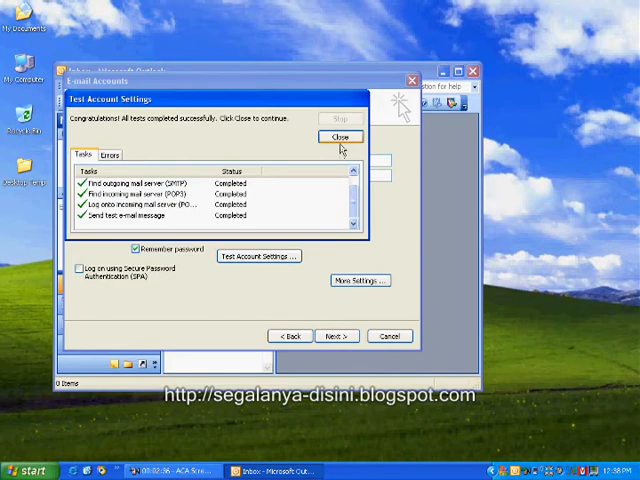
click(340, 137)
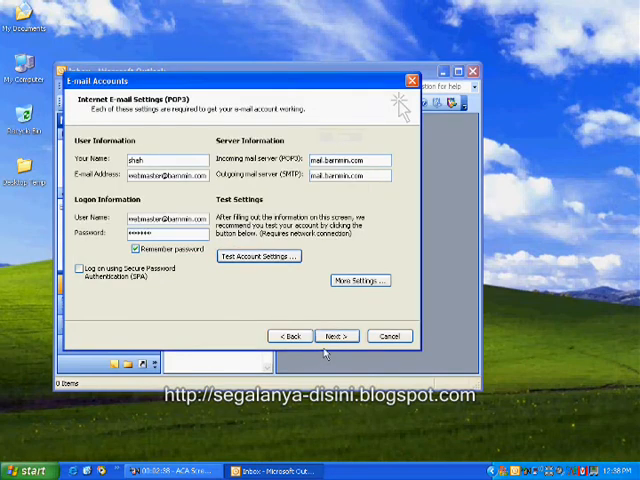
click(336, 336)
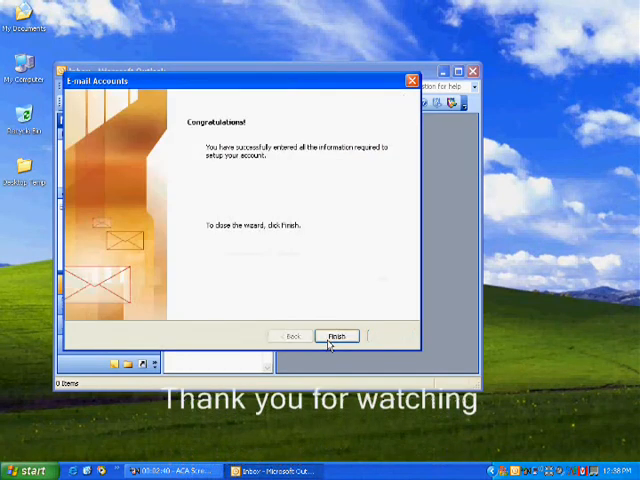
click(337, 335)
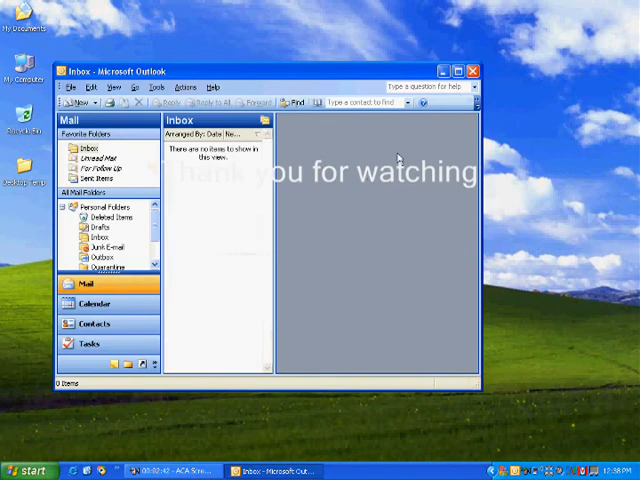